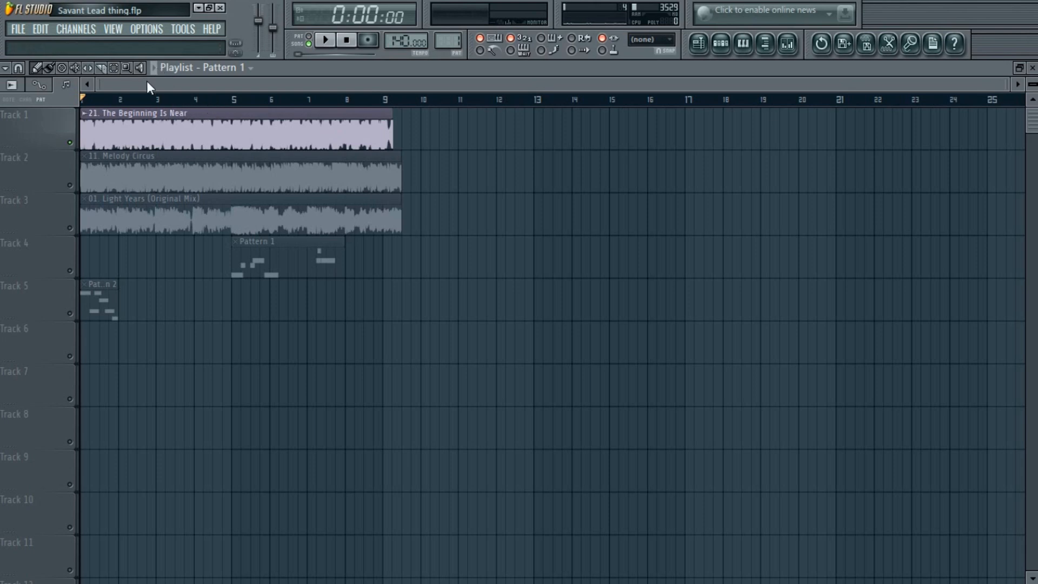
Step: Solo and play Beginning Is Near, Melody Circus and Light Years one at a time
click(121, 106)
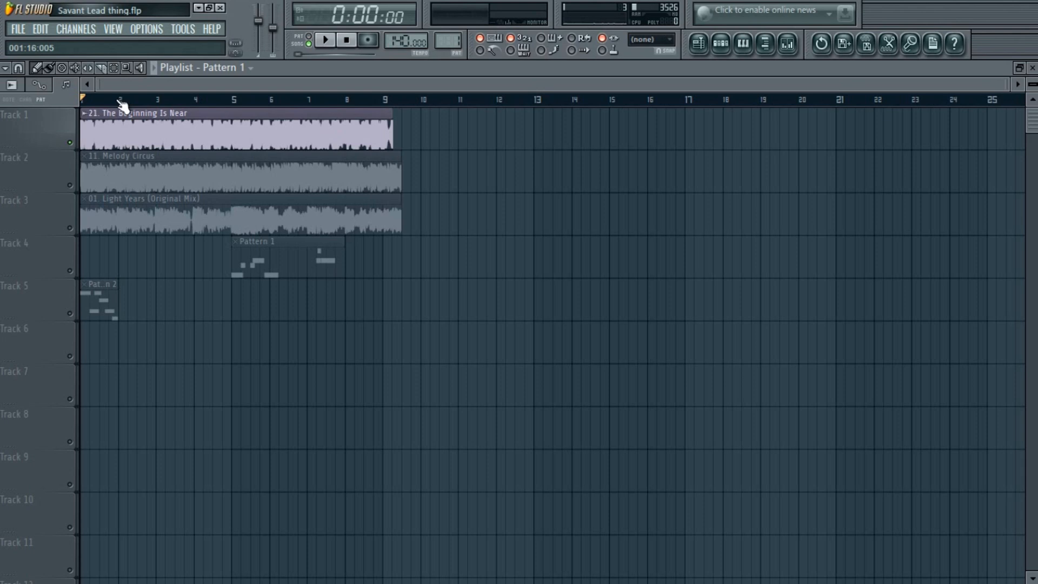
click(323, 39)
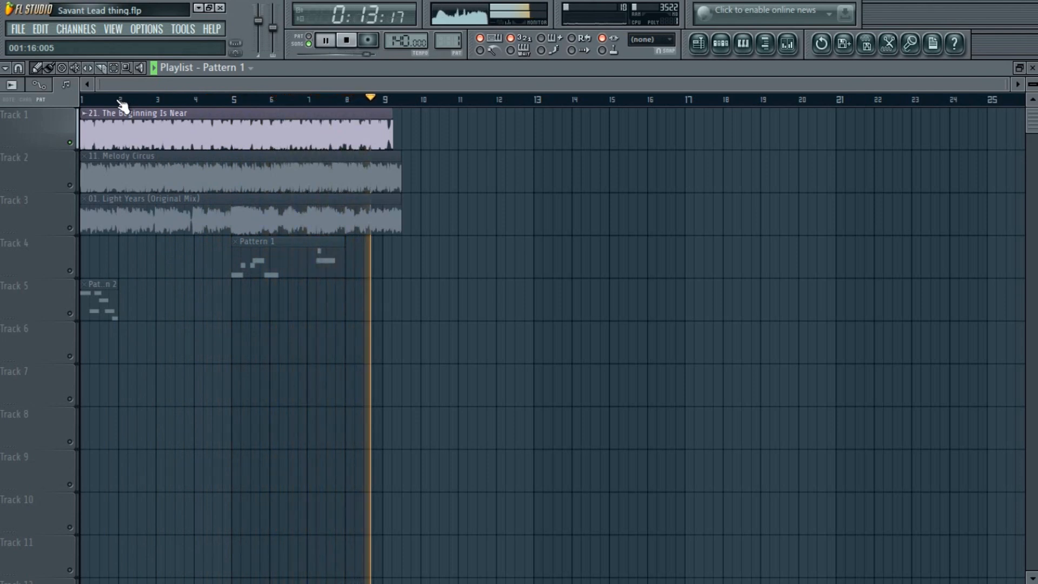
click(345, 40)
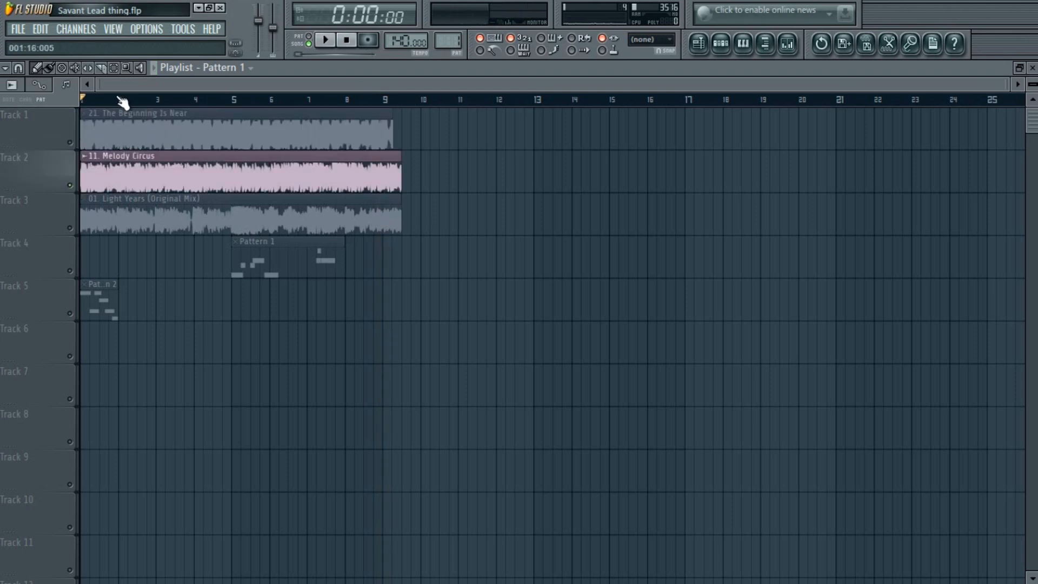
click(324, 40)
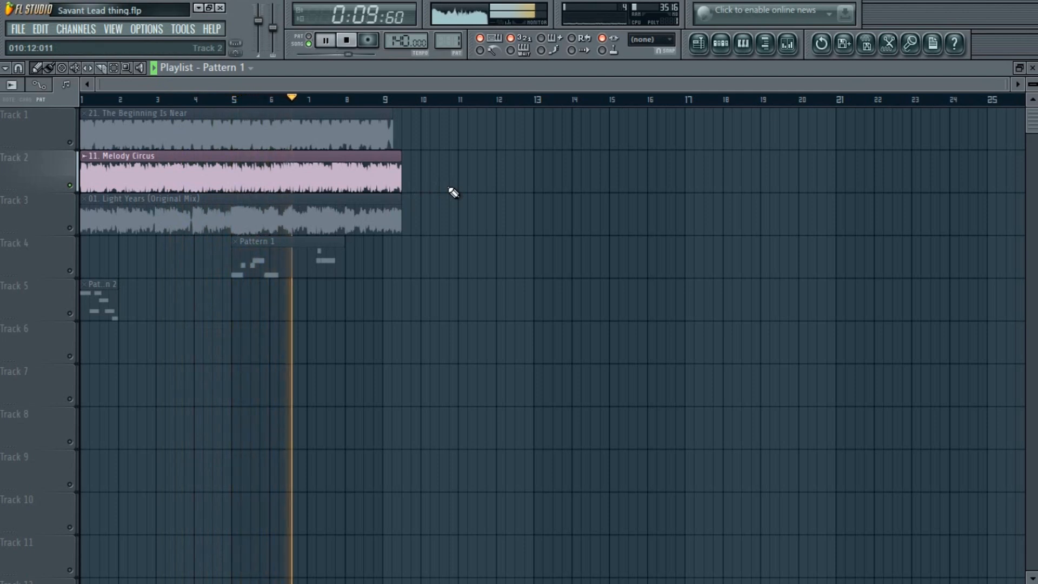
click(346, 41)
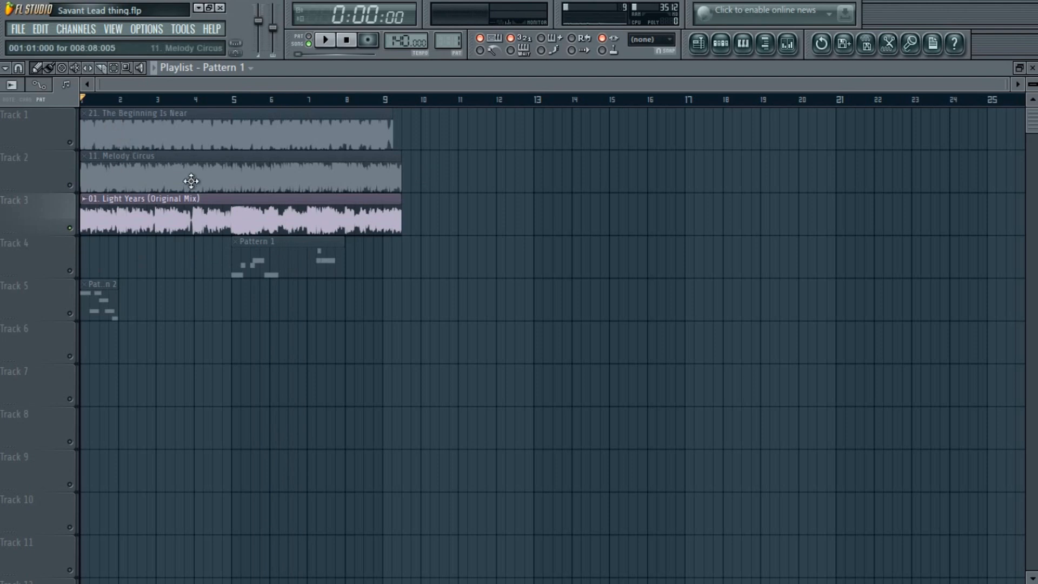
click(323, 39)
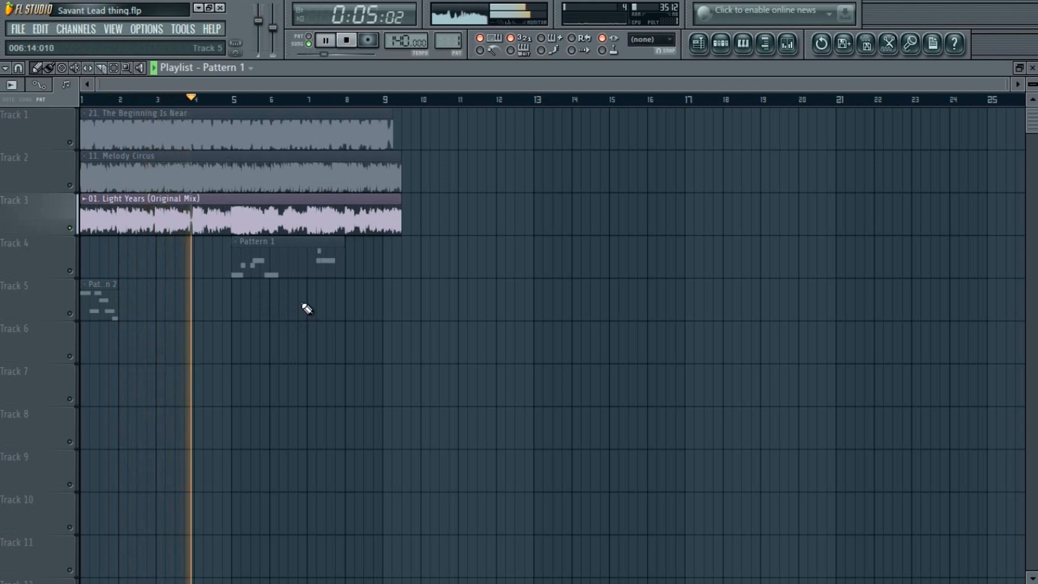
Step: Solo and audition the Pattern 1 lead, then play all tracks together again
click(233, 99)
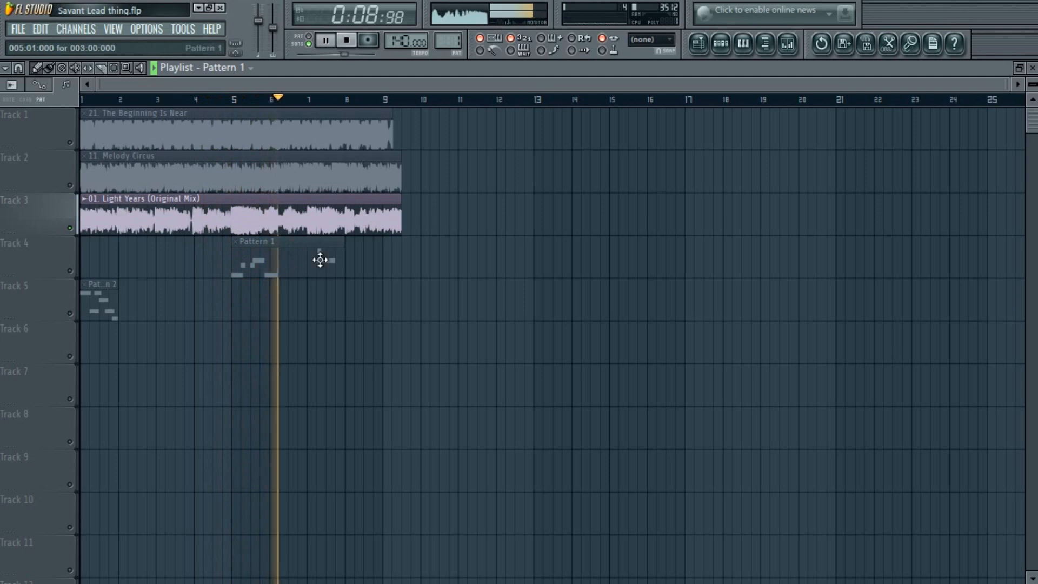
click(322, 99)
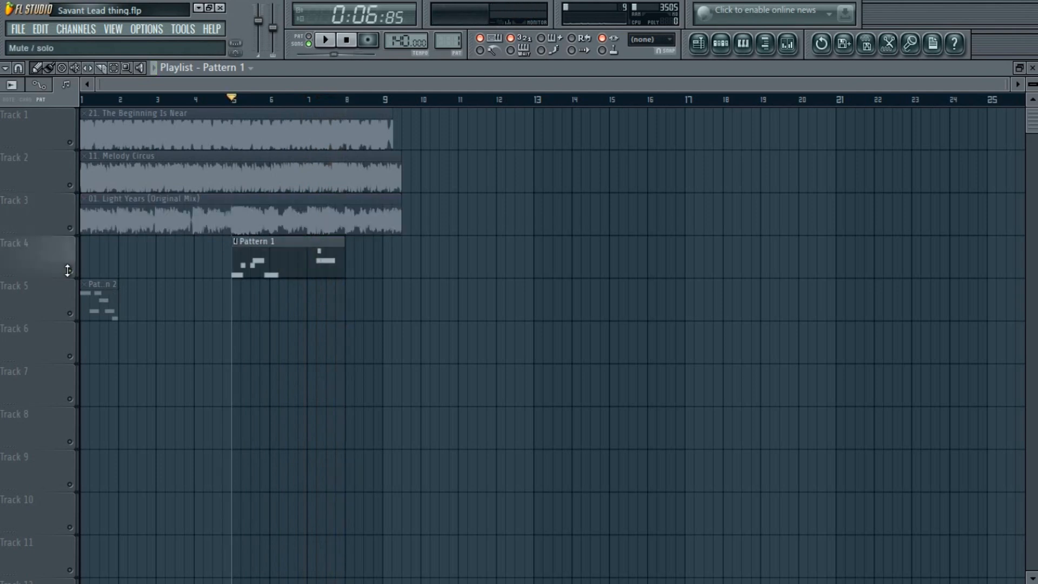
click(324, 40)
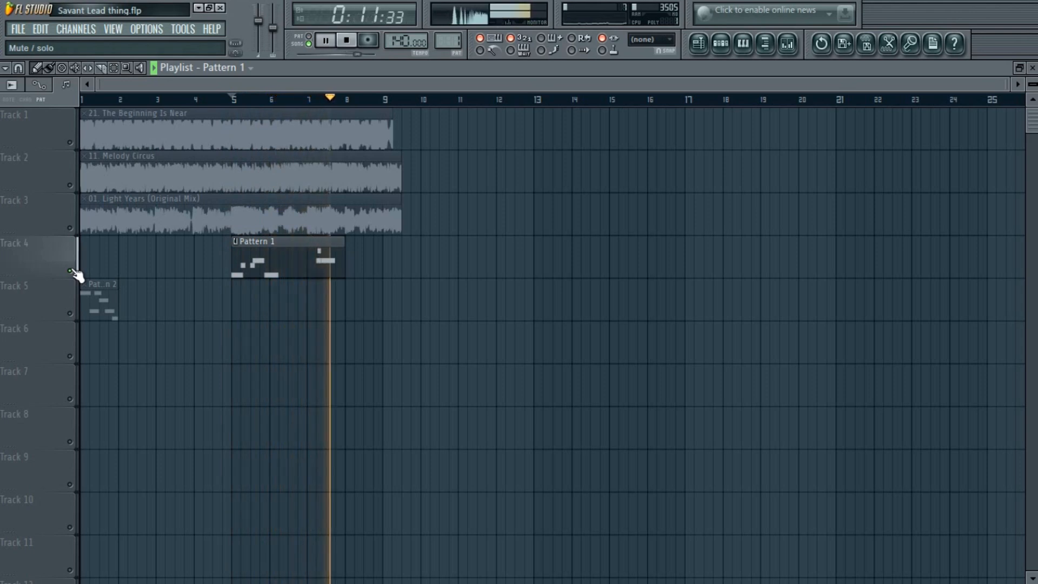
click(324, 39)
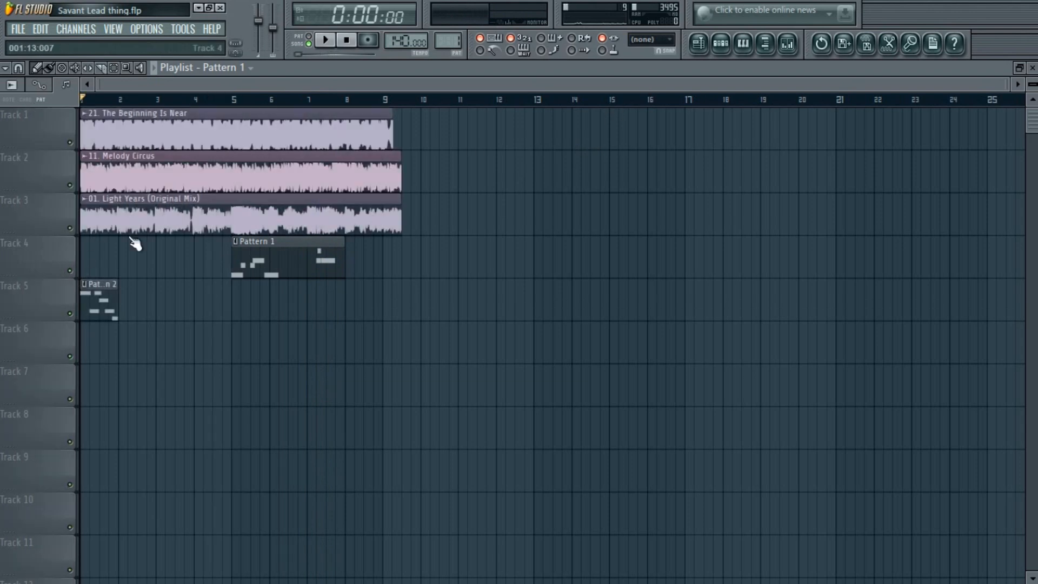
Step: Open the Massive lead channel, load Init Patch, and view the fourth envelope
click(69, 186)
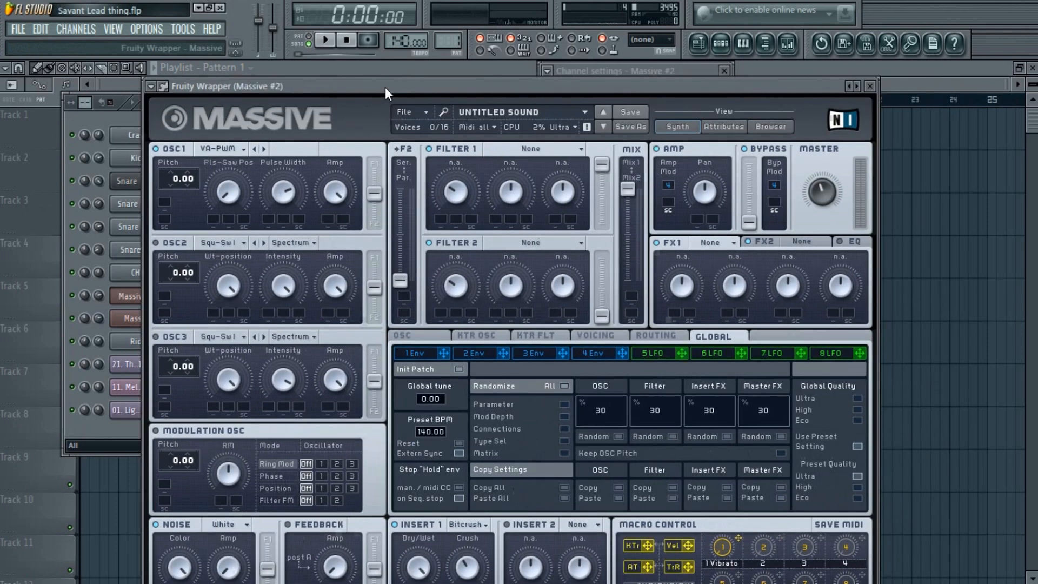
click(404, 111)
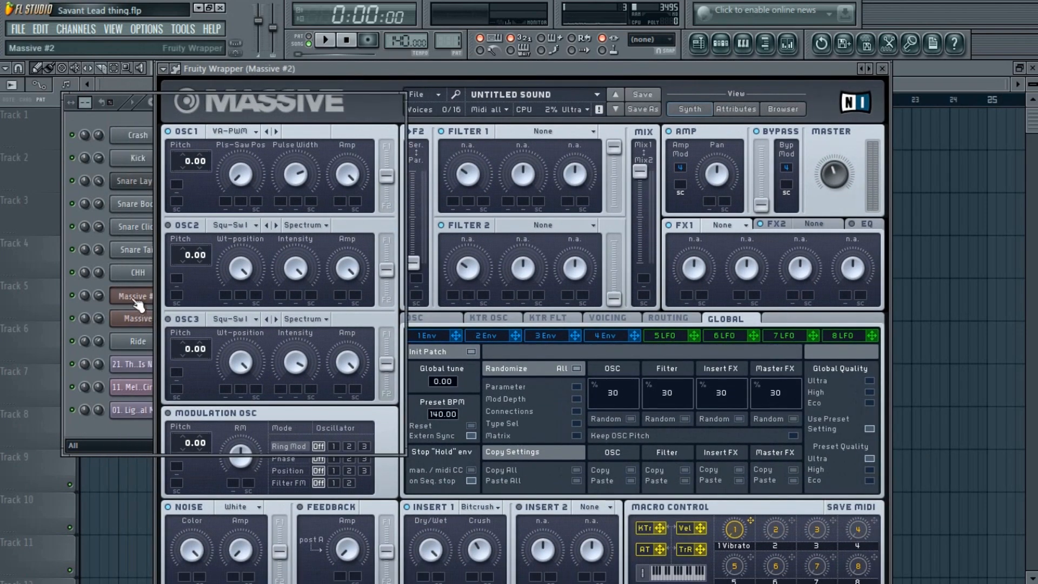
click(415, 94)
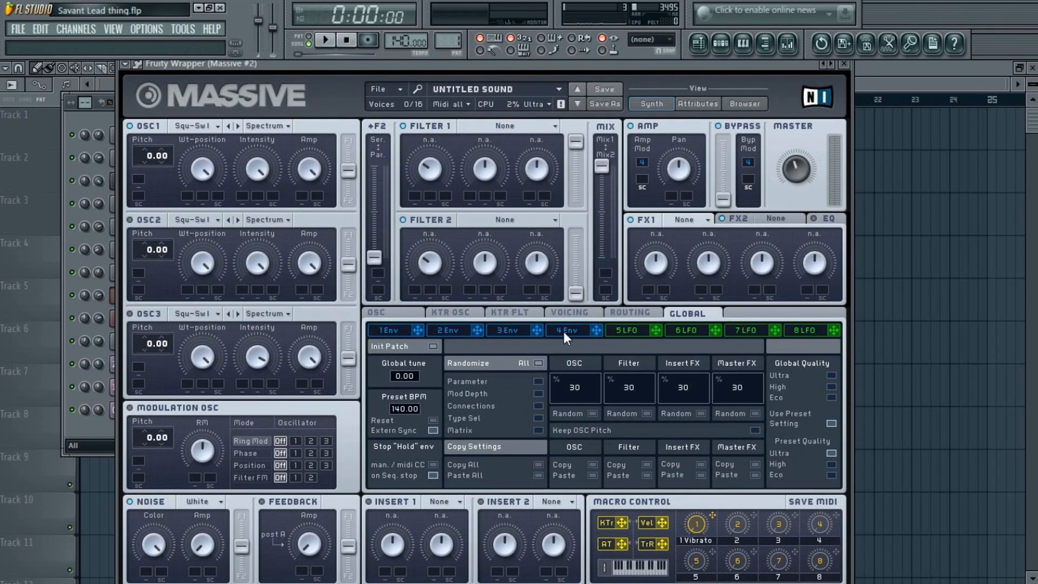
click(566, 330)
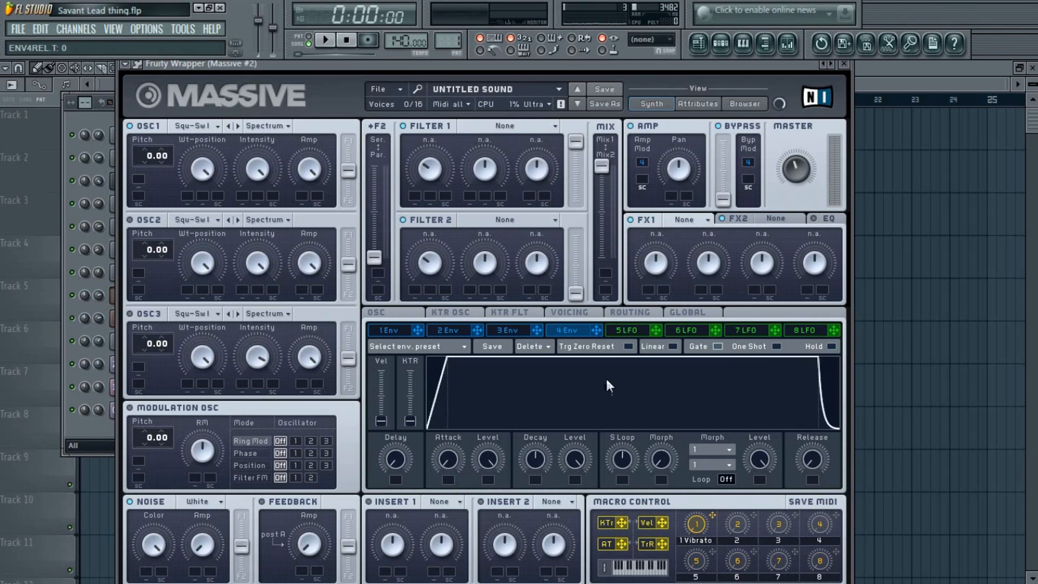
mouse_move(612, 368)
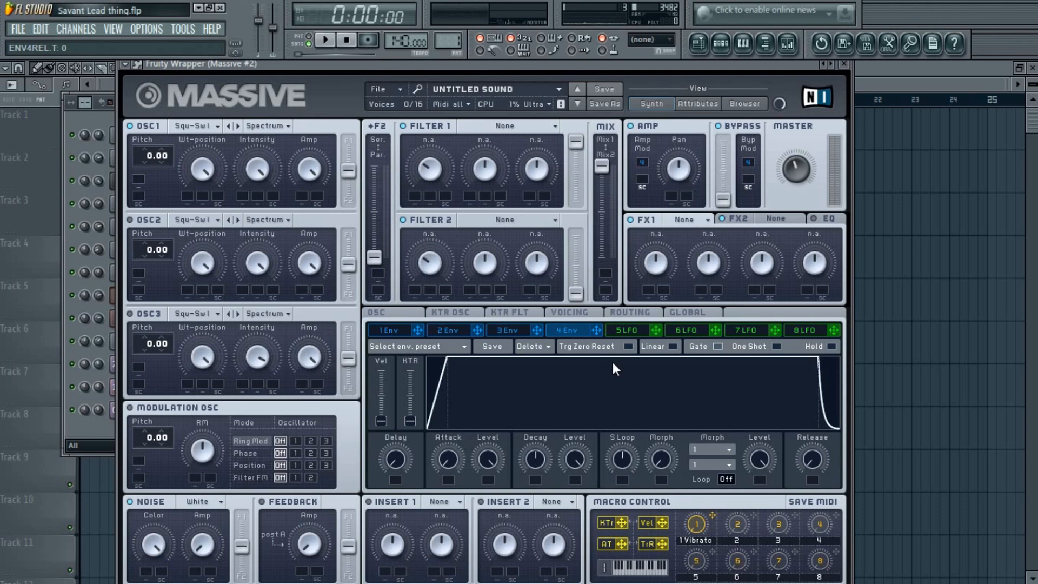
mouse_move(171, 139)
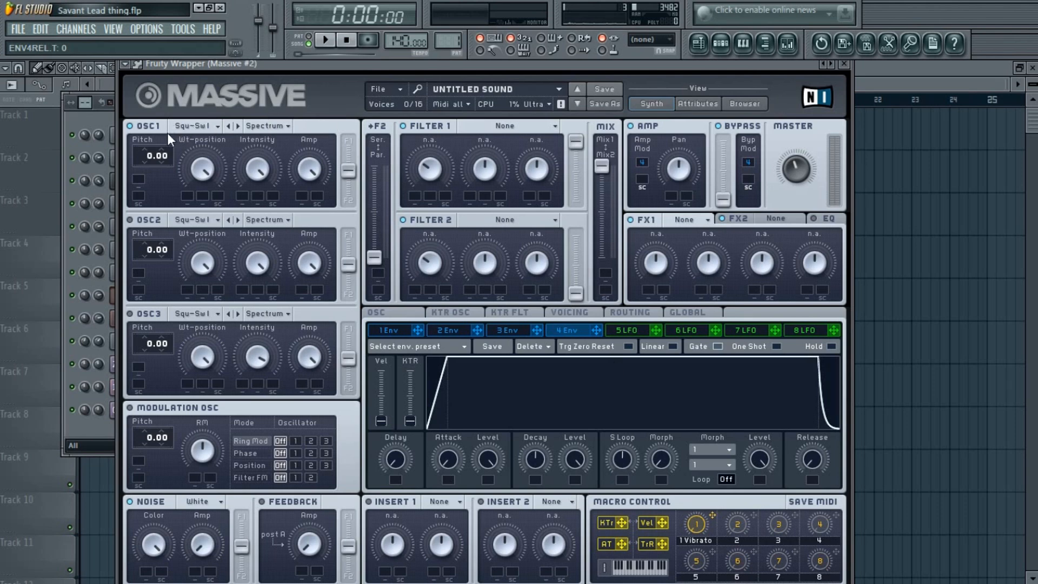
Step: Set OSC1 to the VA Pulse-Saw PWM wavetable with pulse width around 0.77
click(192, 126)
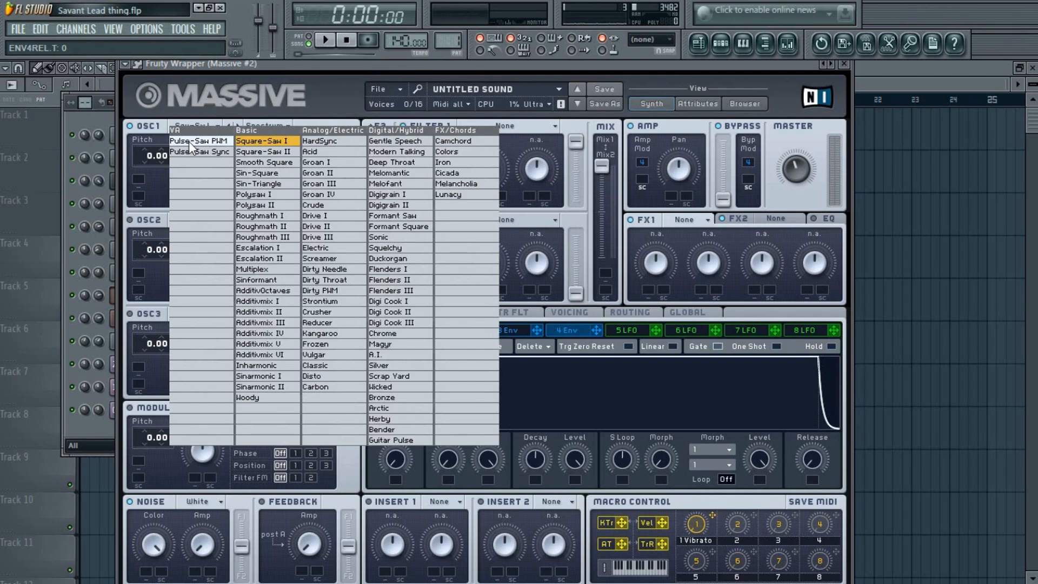
click(197, 141)
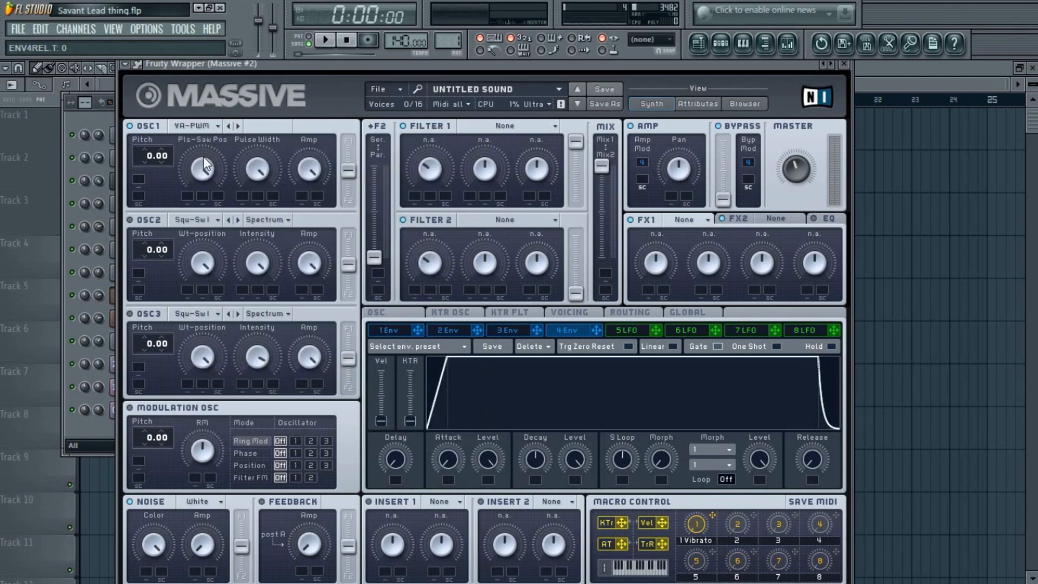
mouse_move(212, 175)
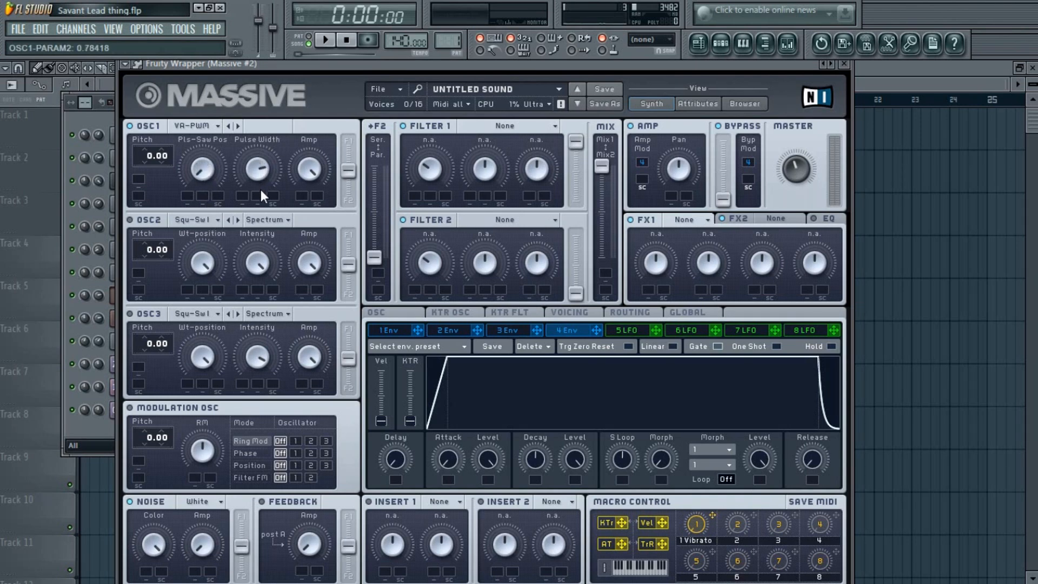
drag(256, 165, 261, 172)
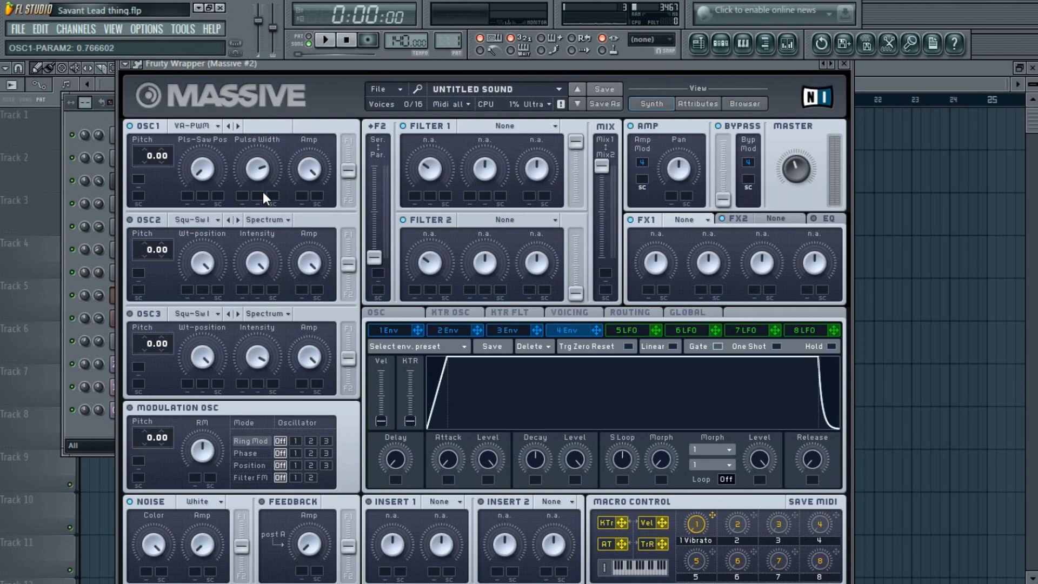
mouse_move(386, 495)
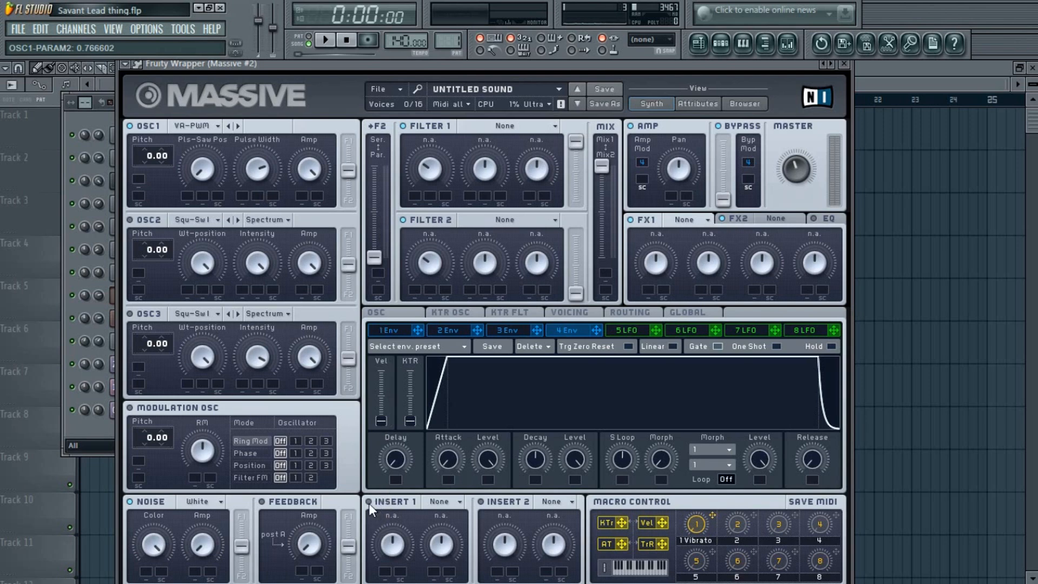
mouse_move(425, 510)
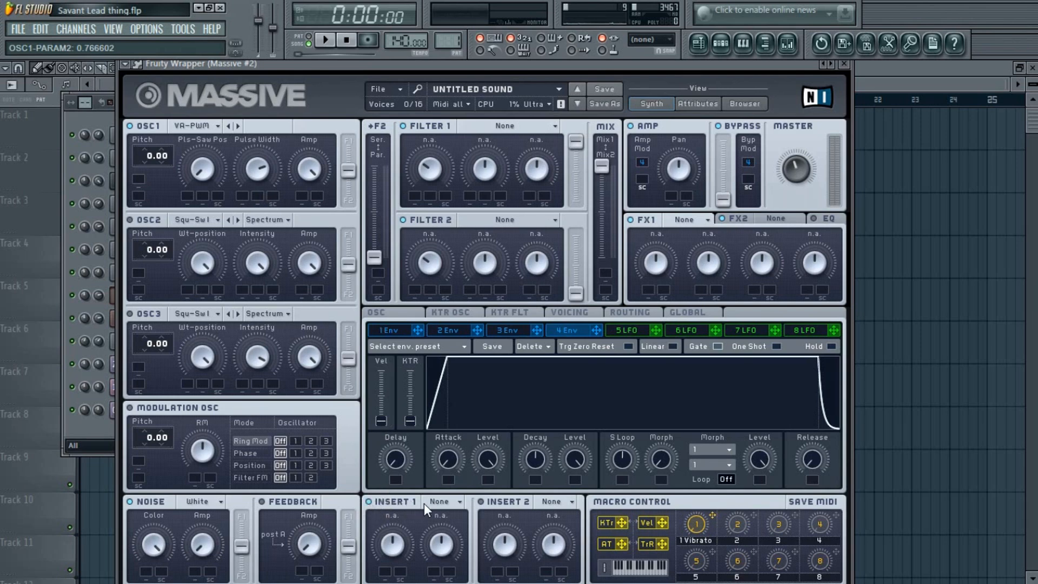
Step: Load a Bitcrusher into Massive's Insert 1 slot
click(461, 501)
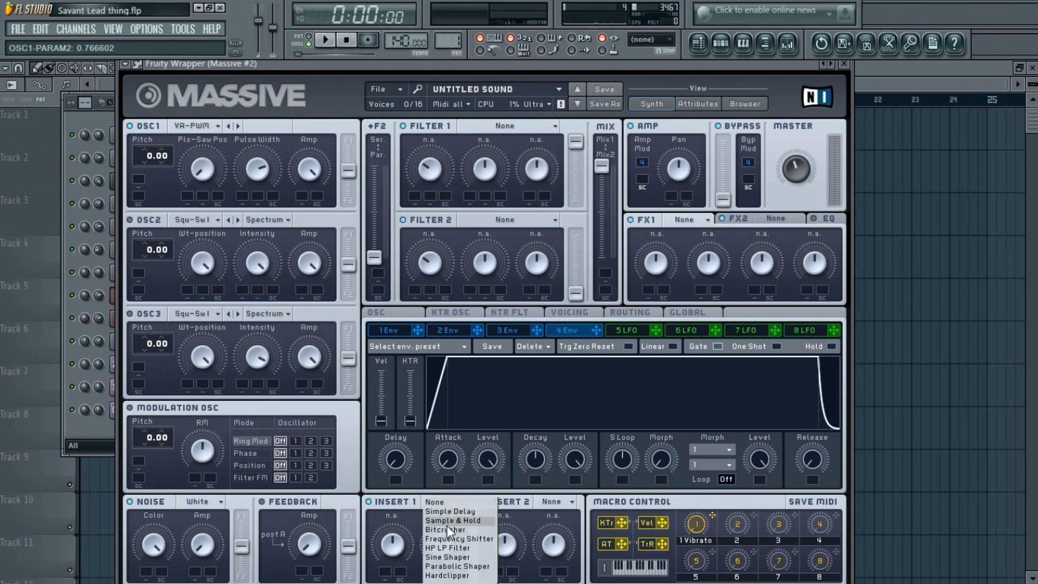
click(448, 530)
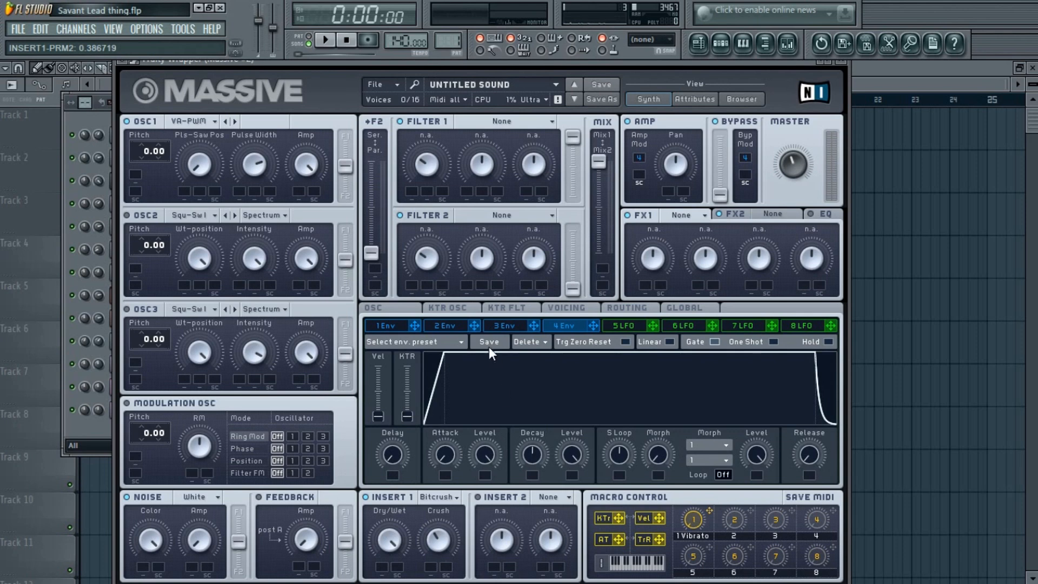
Step: Show Massive's Voicing page to set monophonic legato triggering
click(566, 309)
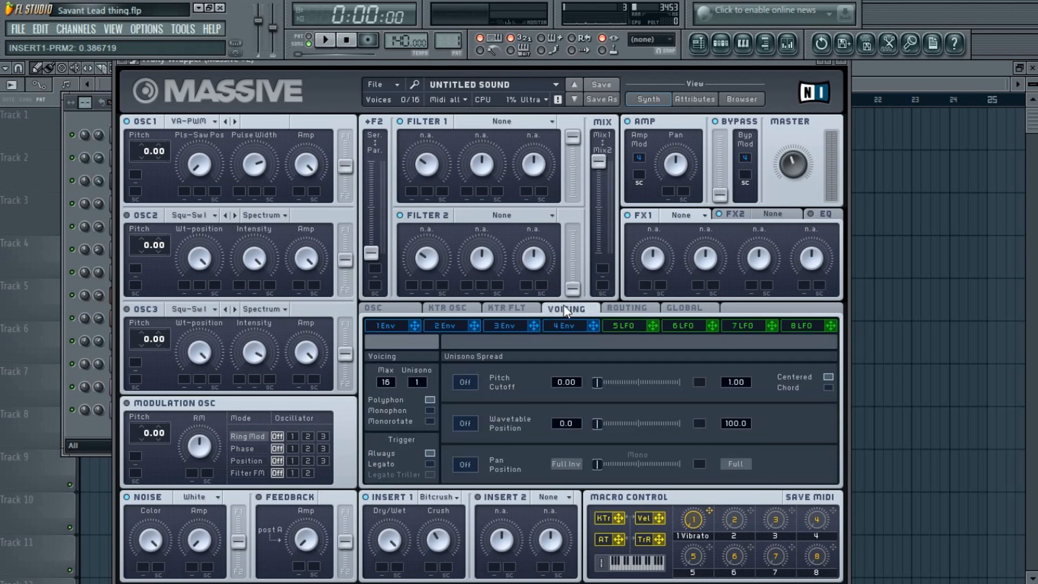
mouse_move(396, 421)
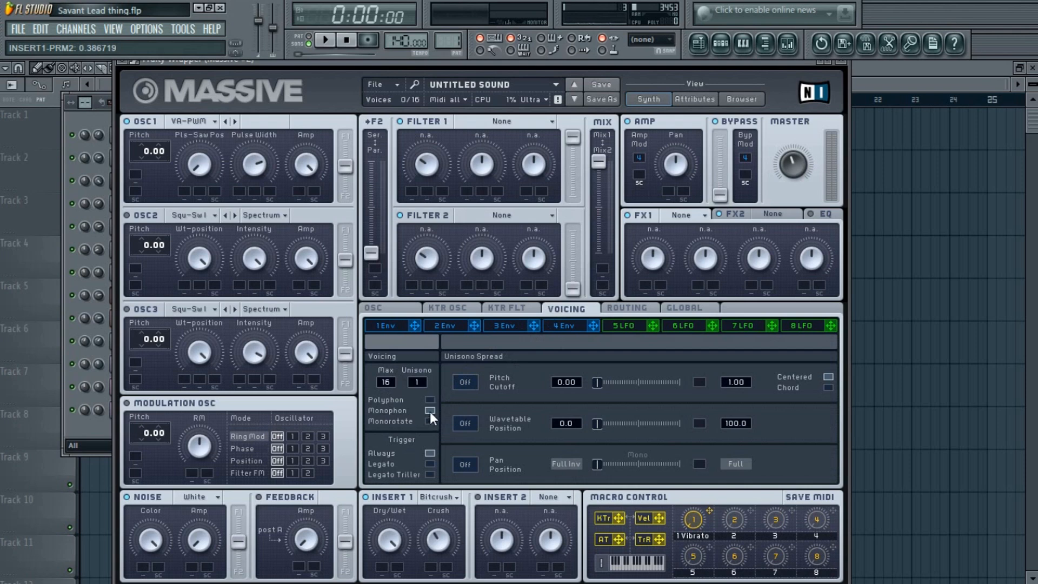
mouse_move(413, 448)
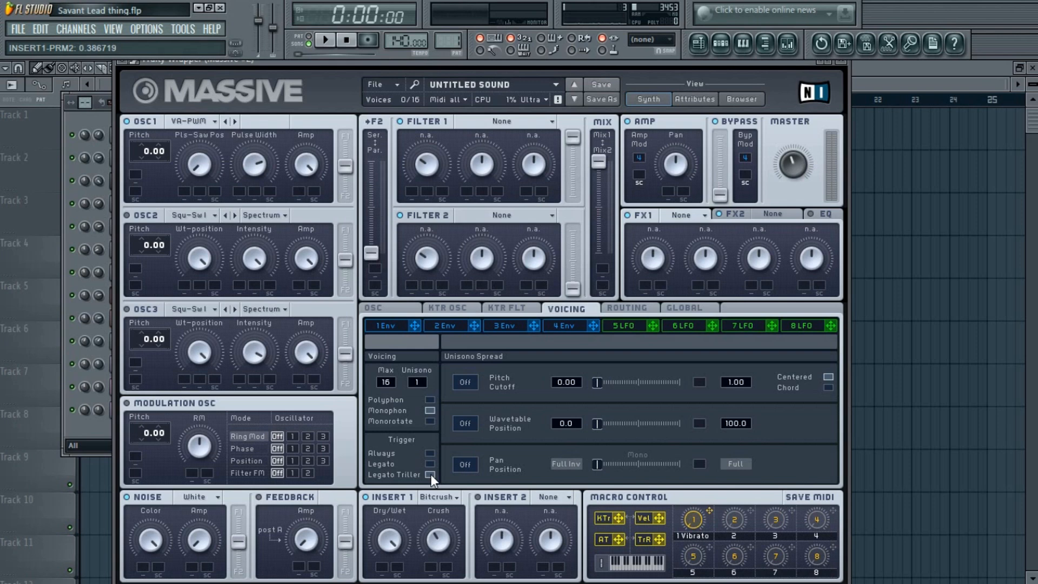
mouse_move(390, 316)
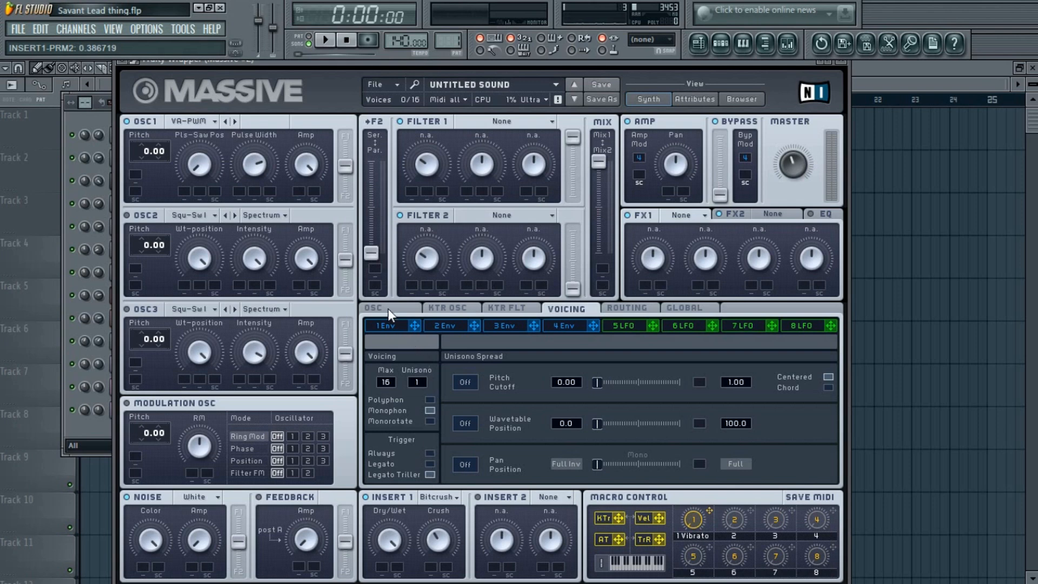
Step: Show the glide and pitchbend settings to set Glide Time around 0.38
click(374, 307)
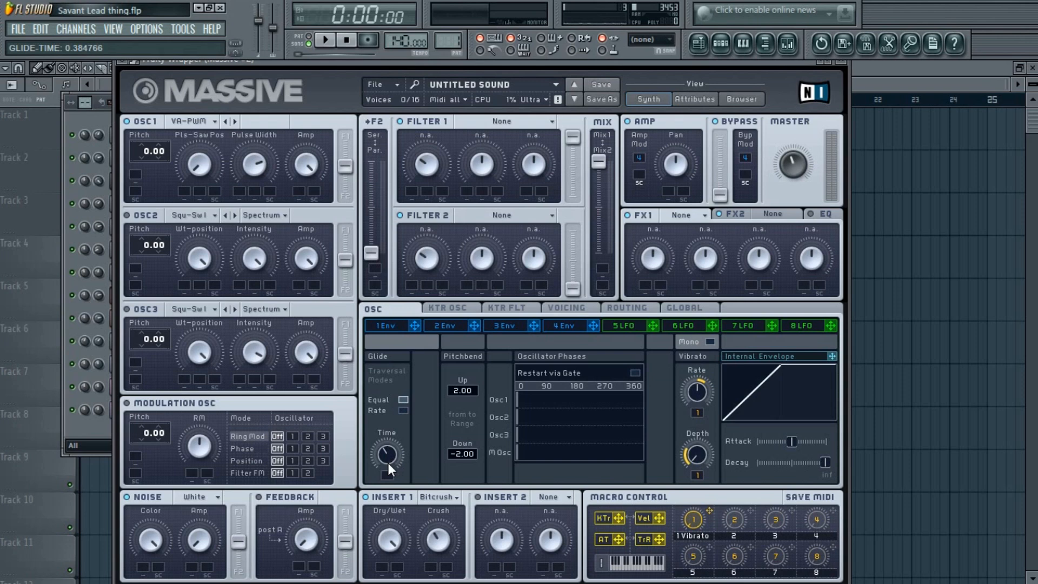
mouse_move(692, 371)
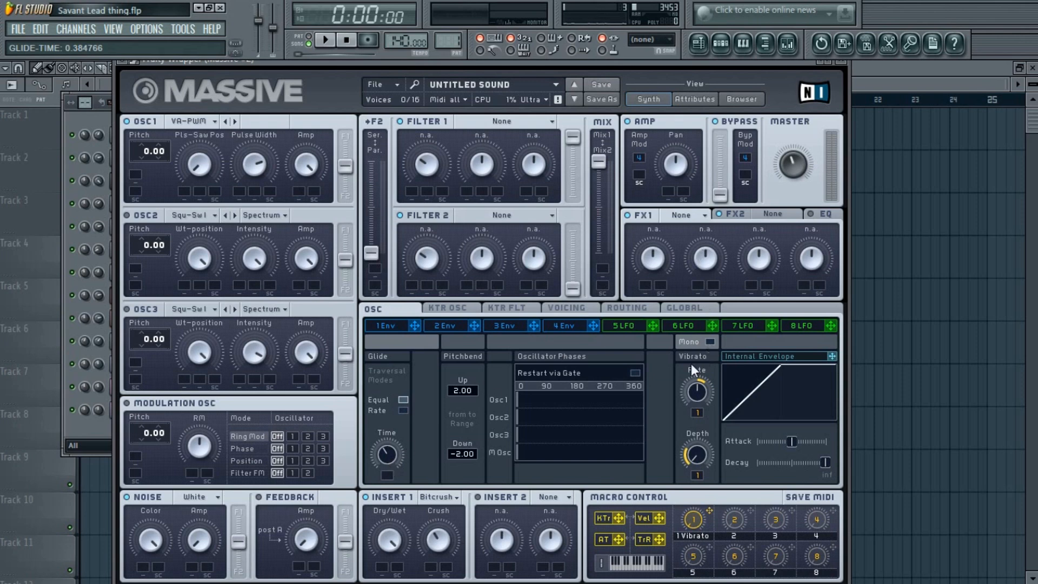
mouse_move(675, 377)
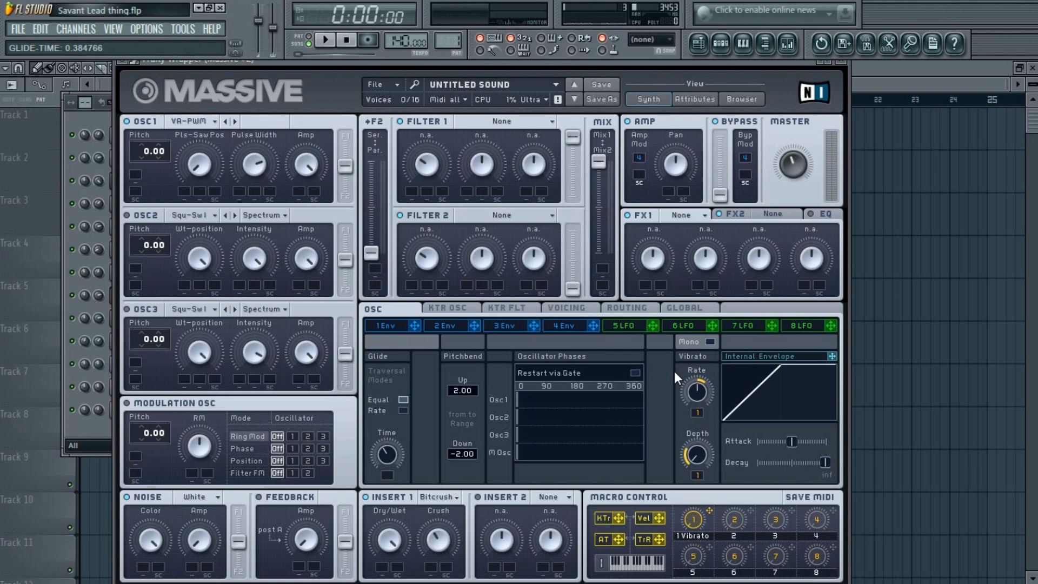